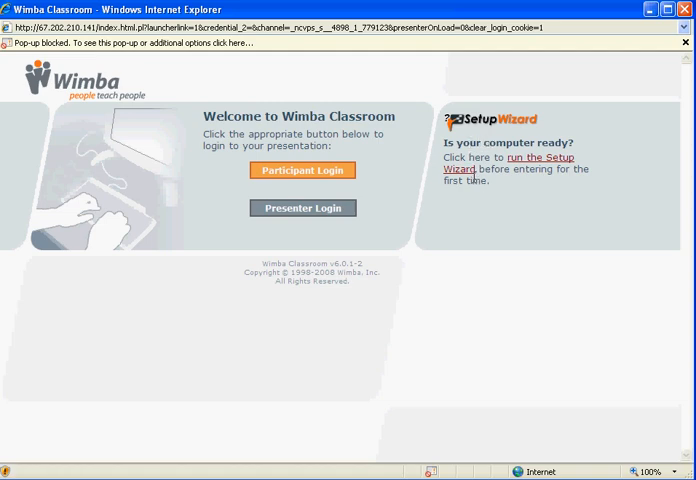
mouse_move(496, 204)
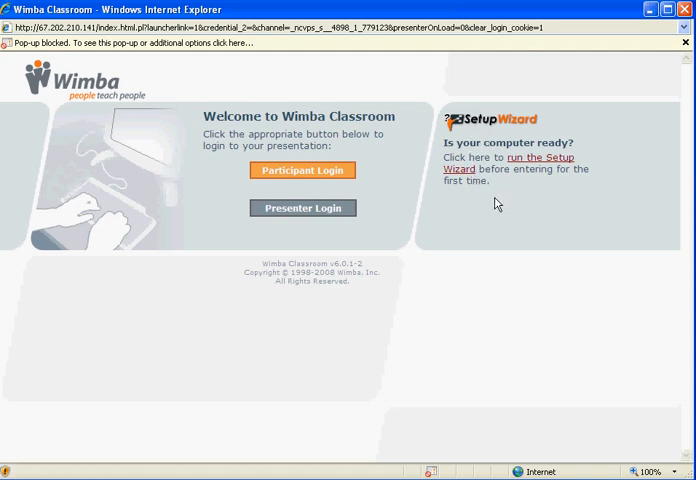
mouse_move(504, 132)
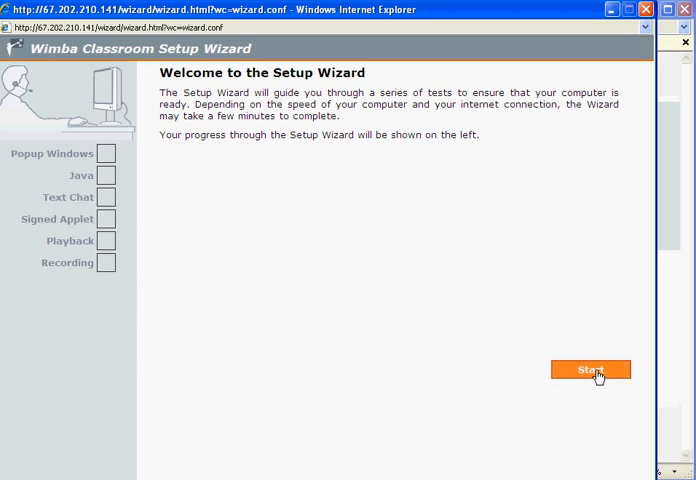
Start the wizard tests, then always allow pop-ups from the classroom site via the Information Bar.
left_click(590, 370)
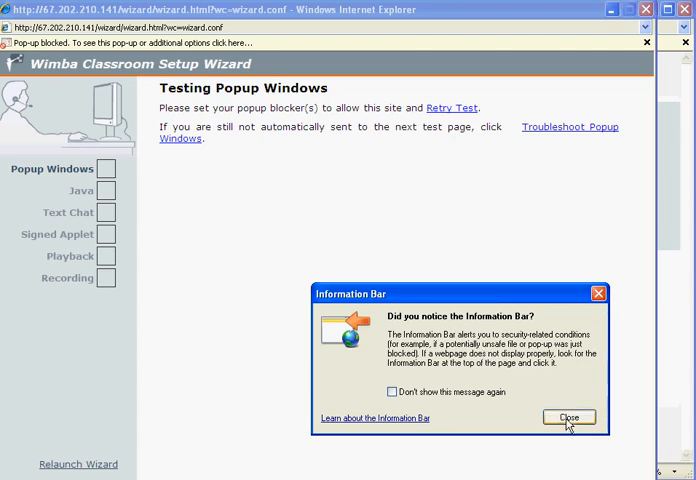
left_click(570, 416)
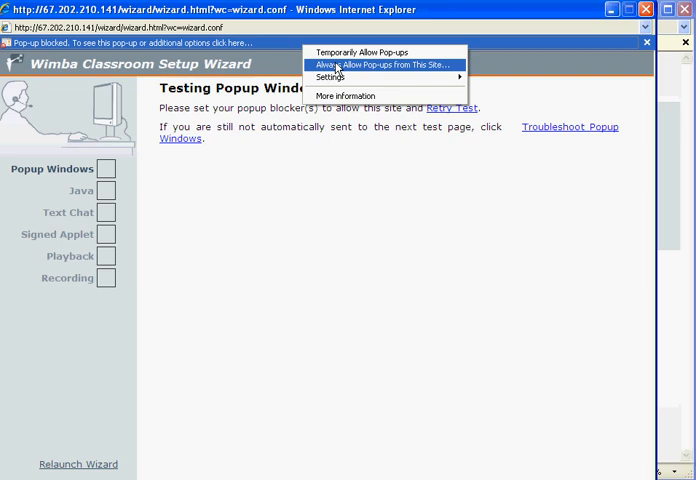
left_click(376, 64)
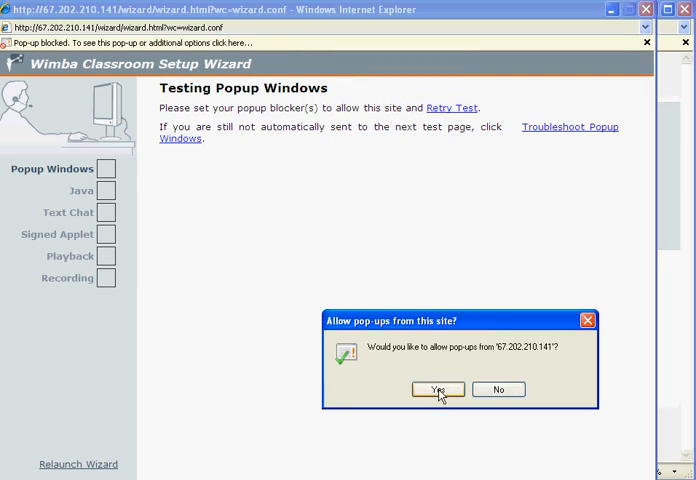
left_click(436, 390)
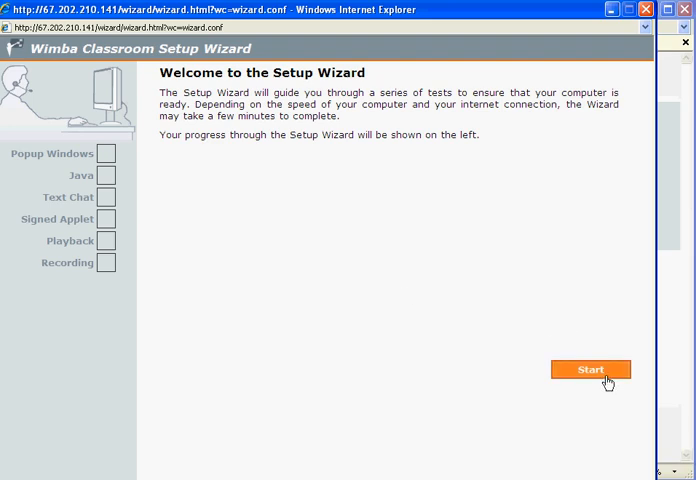
Rerun the pop-up and Java tests and let the signed applet run for its test.
left_click(590, 368)
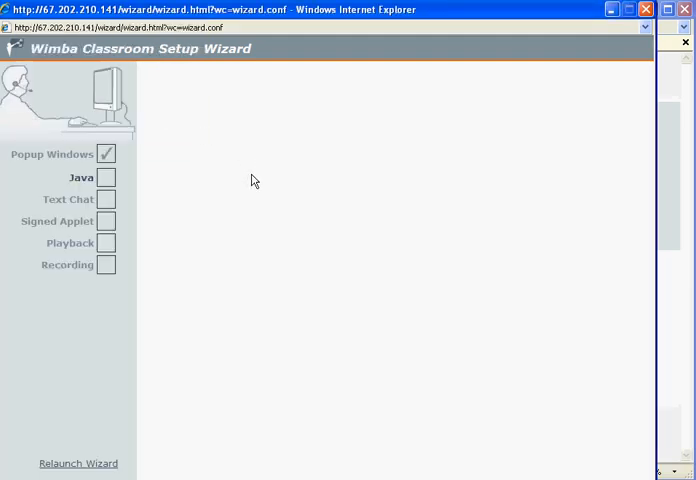
left_click(106, 176)
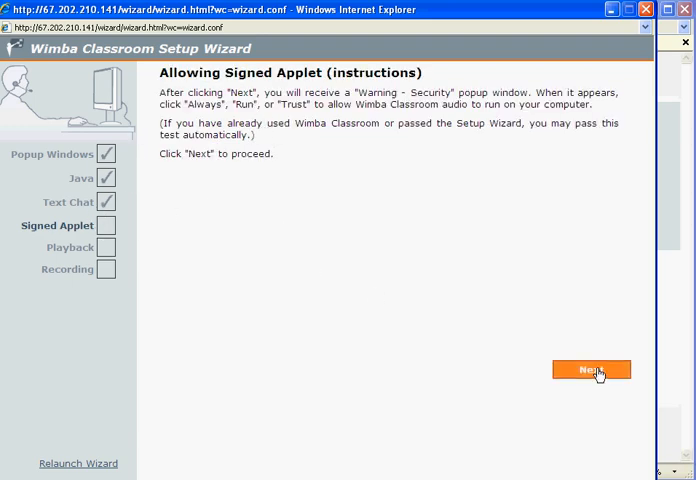
left_click(592, 368)
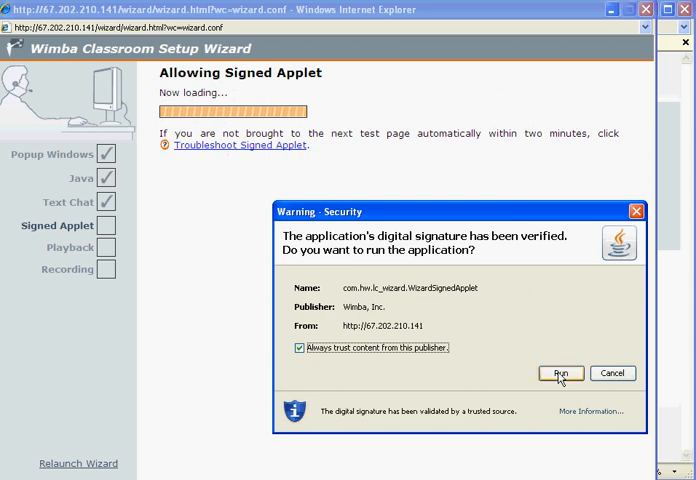
left_click(562, 372)
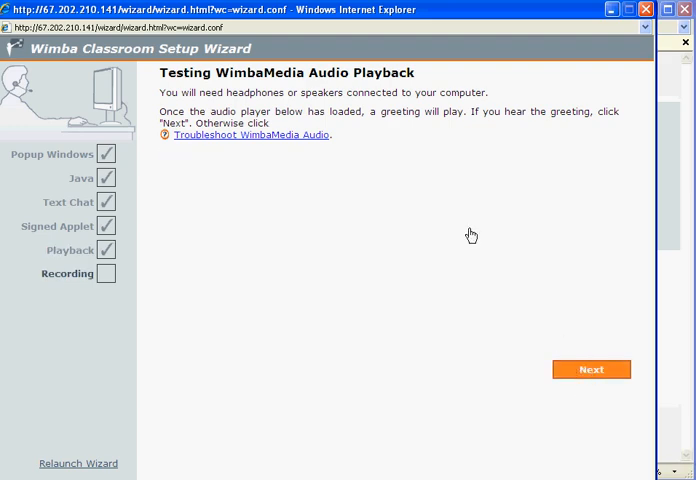
mouse_move(444, 188)
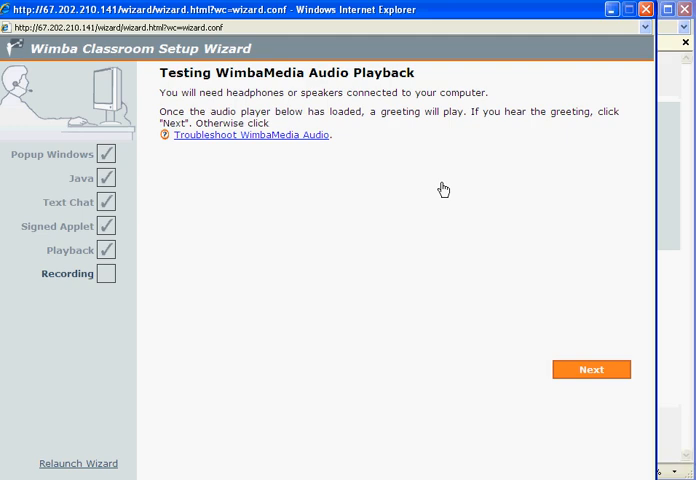
Confirm the audio greeting and recorded voice played back, completing all wizard tests.
left_click(592, 368)
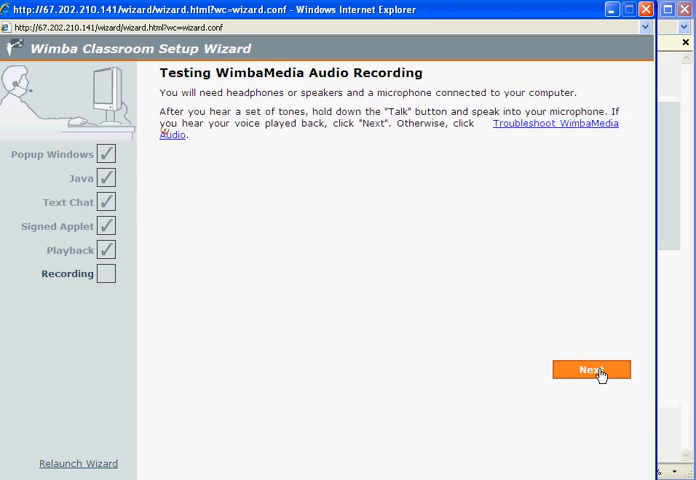
left_click(592, 368)
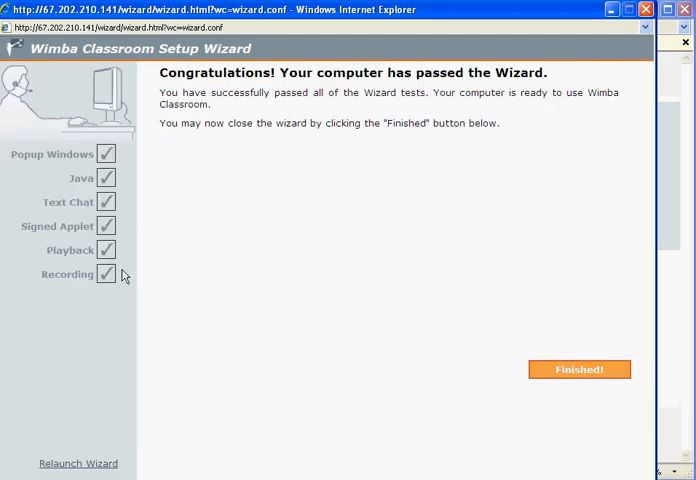
mouse_move(530, 282)
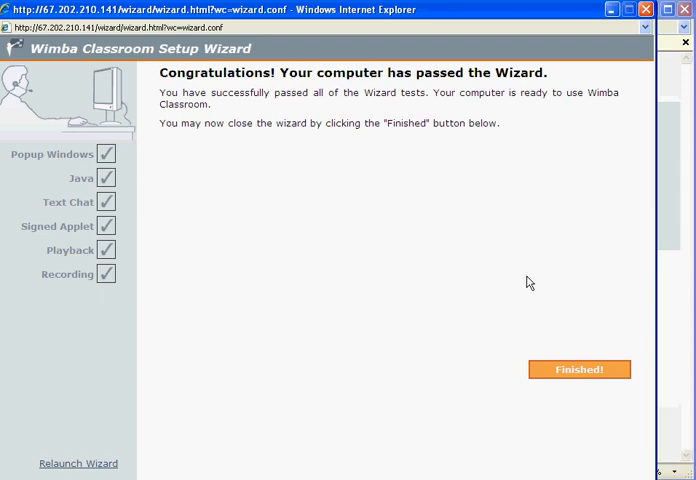
left_click(578, 368)
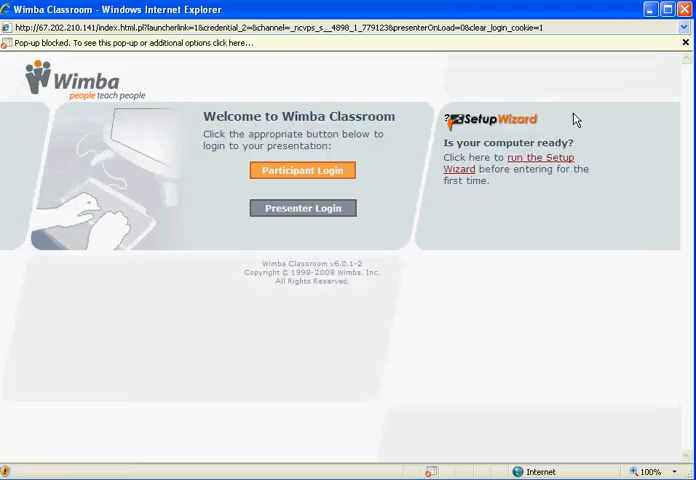
mouse_move(580, 172)
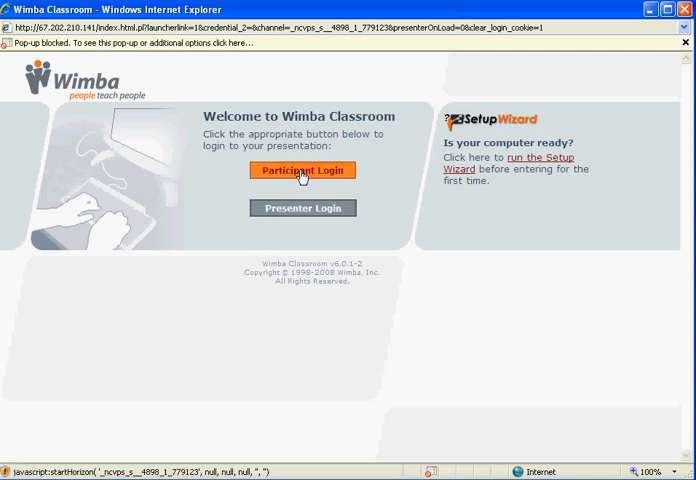
Enter the participant name 'BH' on the Participant Login page and submit it.
left_click(302, 170)
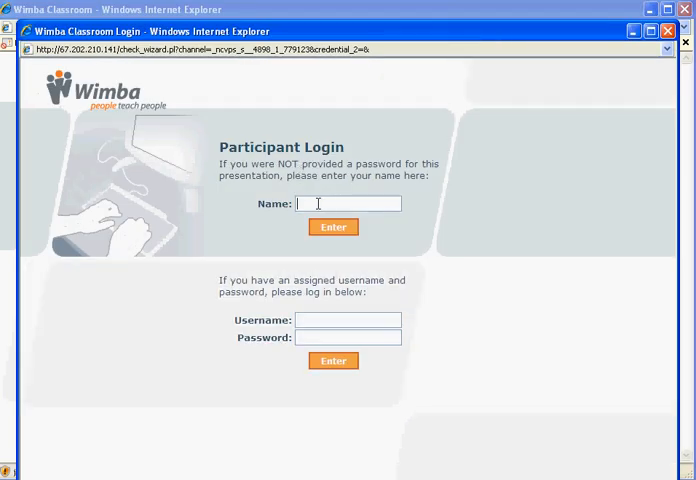
type("BH")
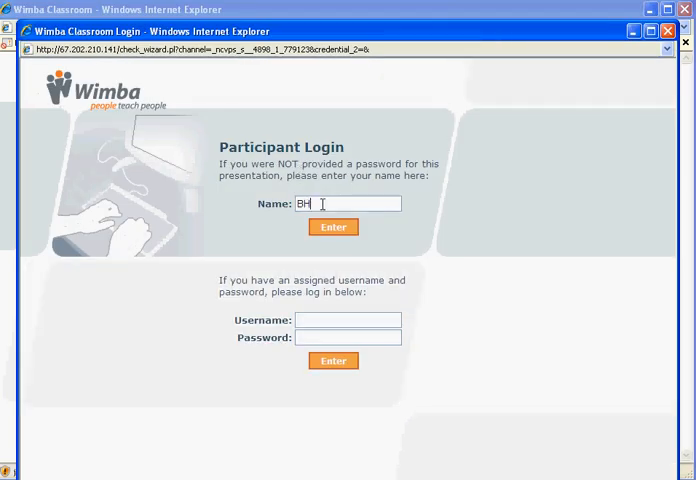
left_click(332, 228)
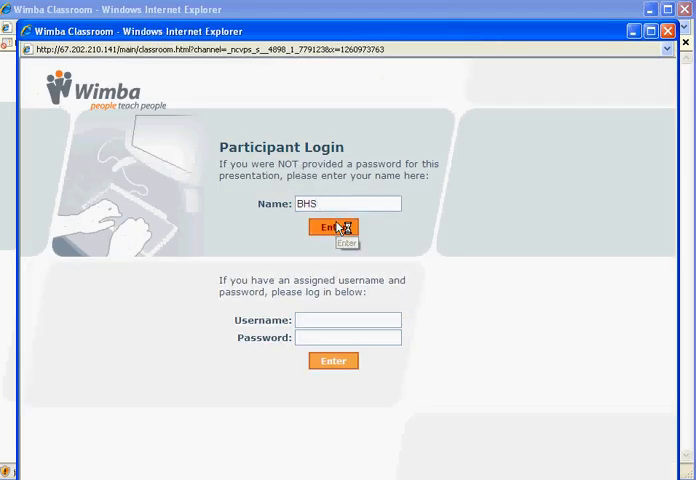
Enter the FCS District Pilot Team Conference Room and connect to the server.
left_click(332, 228)
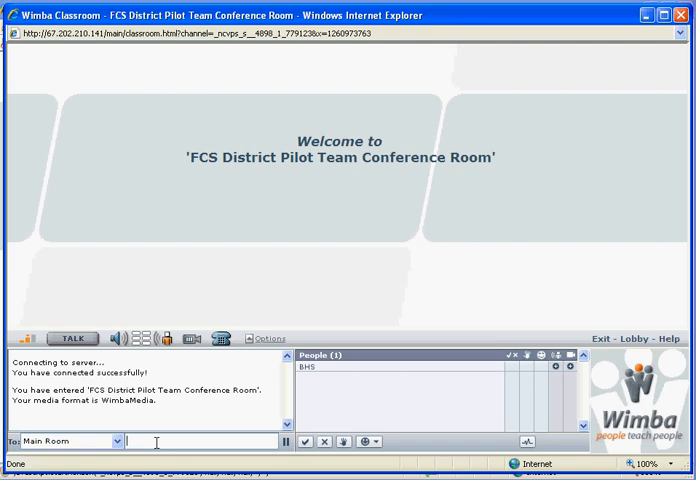
Send 'Could you repeat that?' to the Main Room chat.
type("Could you")
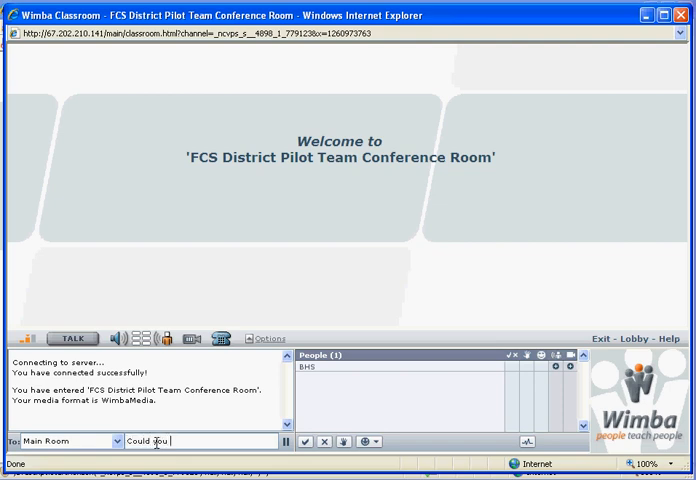
type("repeat that")
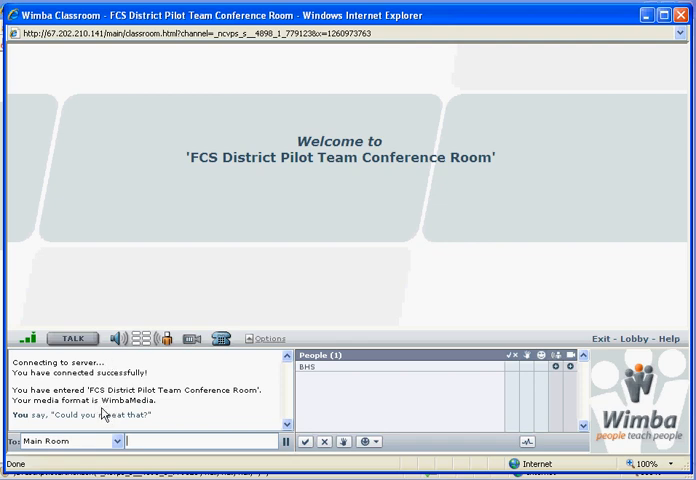
mouse_move(196, 78)
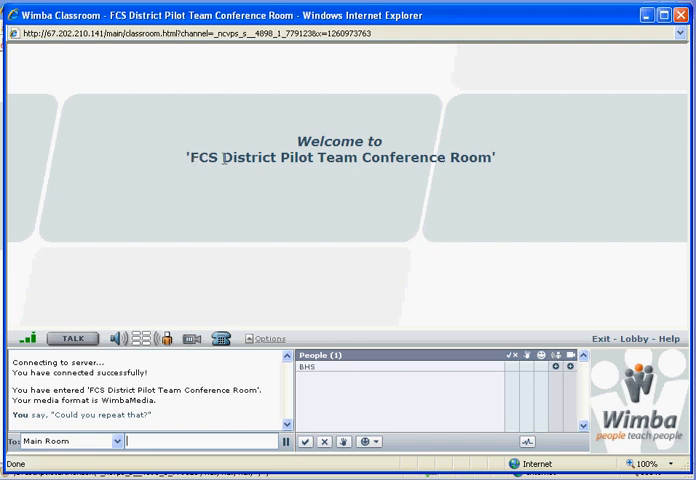
mouse_move(446, 212)
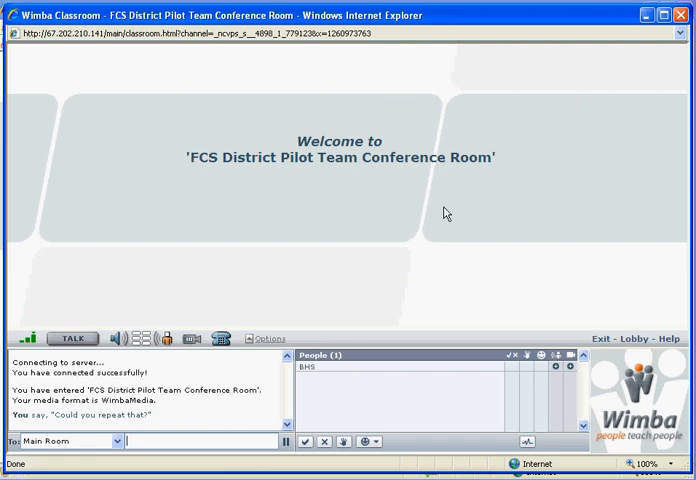
mouse_move(364, 272)
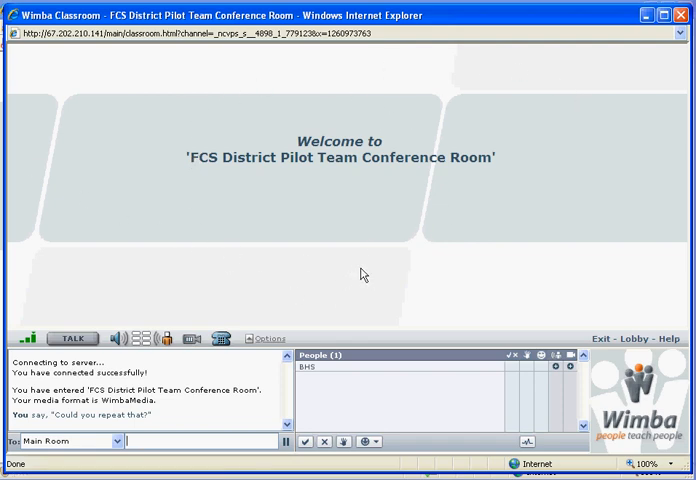